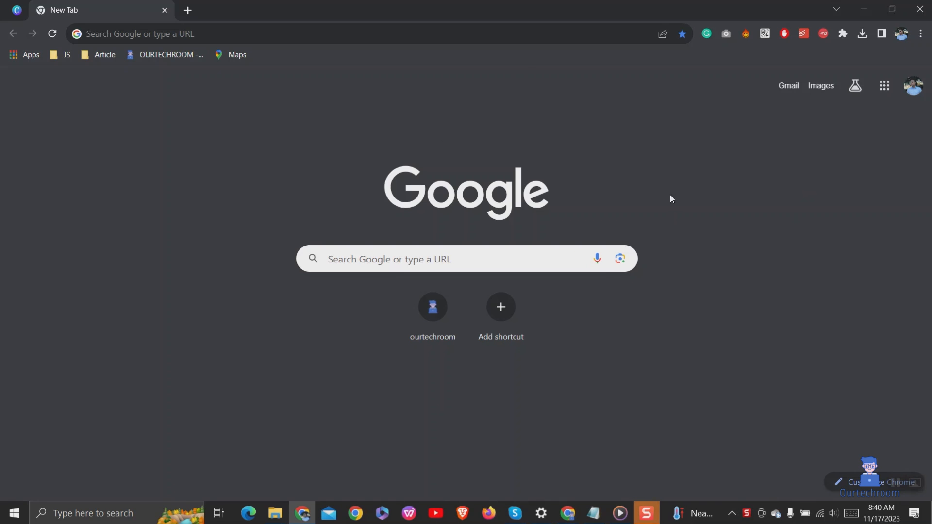
mouse_move(698, 359)
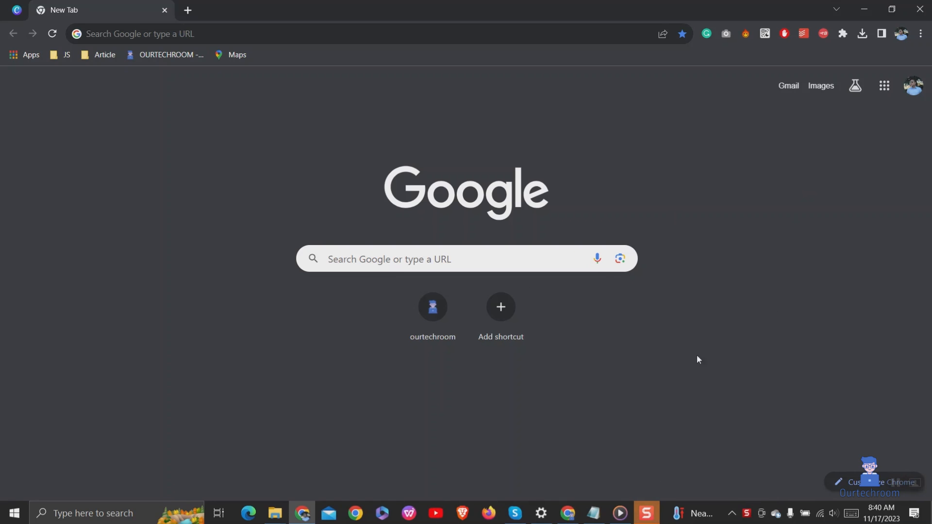
Start a new Incognito window from Chrome's menu to show private browsing works.
left_click(920, 33)
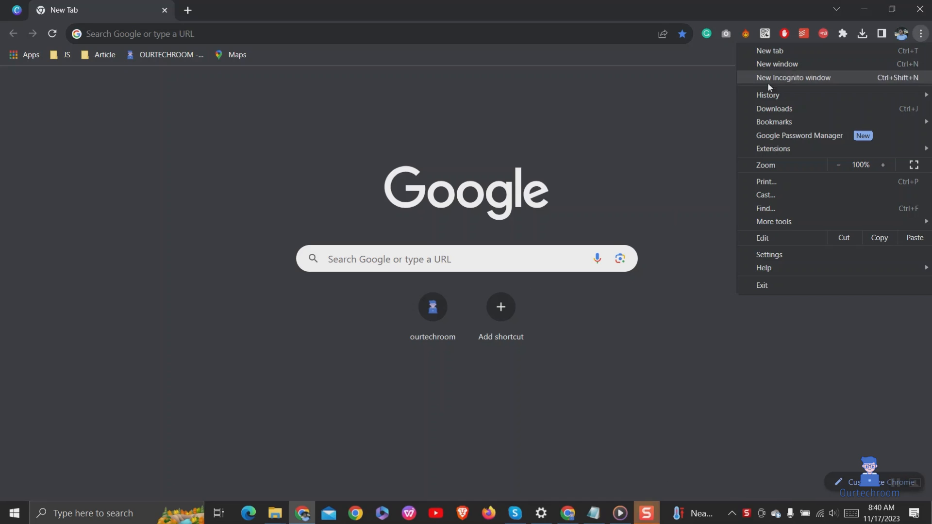
left_click(793, 77)
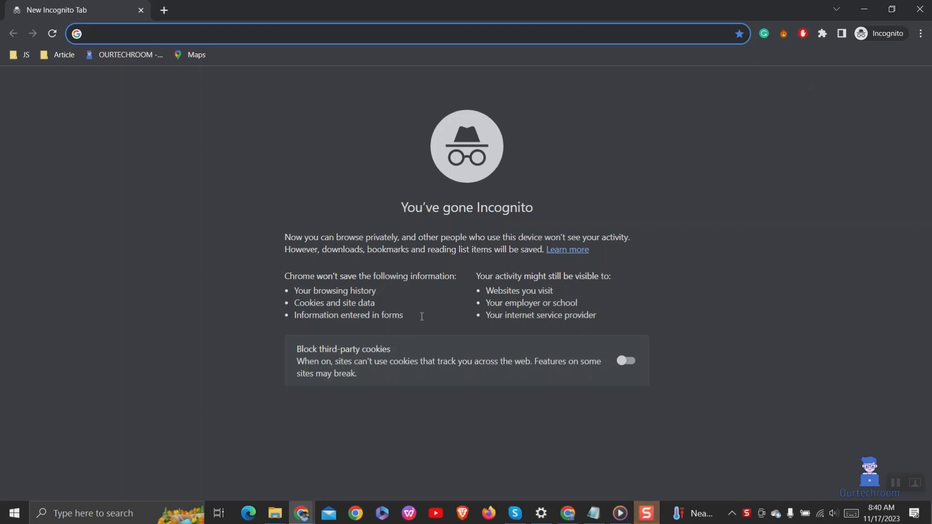
mouse_move(854, 183)
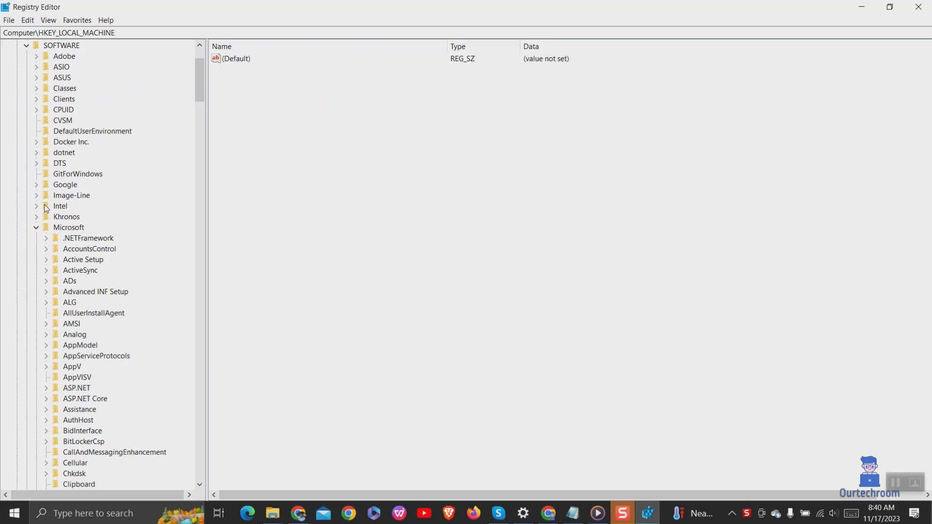
Create a new key named Google under HKEY_LOCAL_MACHINE\SOFTWARE\Policies.
left_click(36, 227)
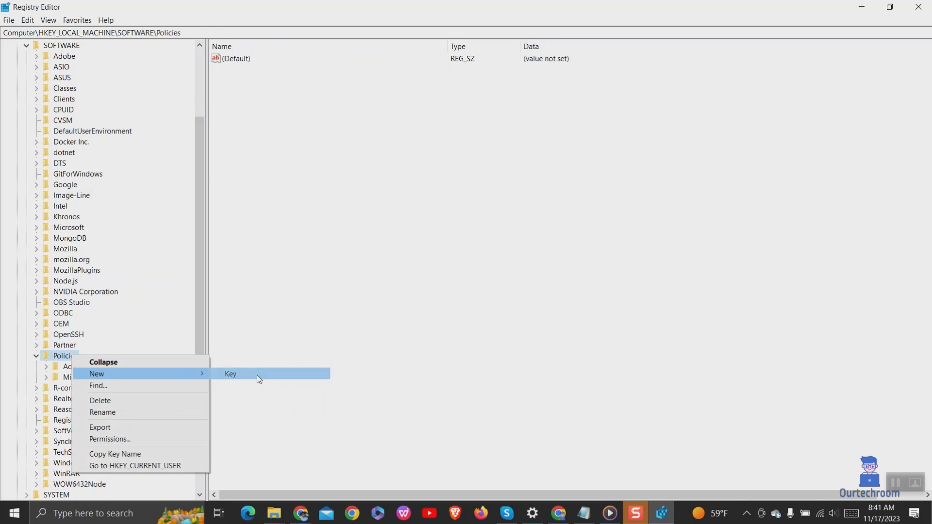
left_click(231, 372)
type("Google")
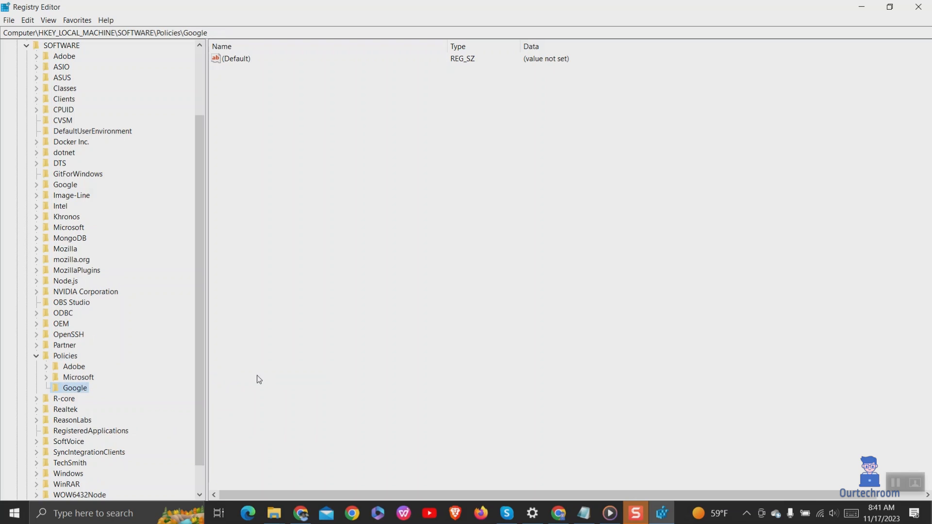
mouse_move(99, 235)
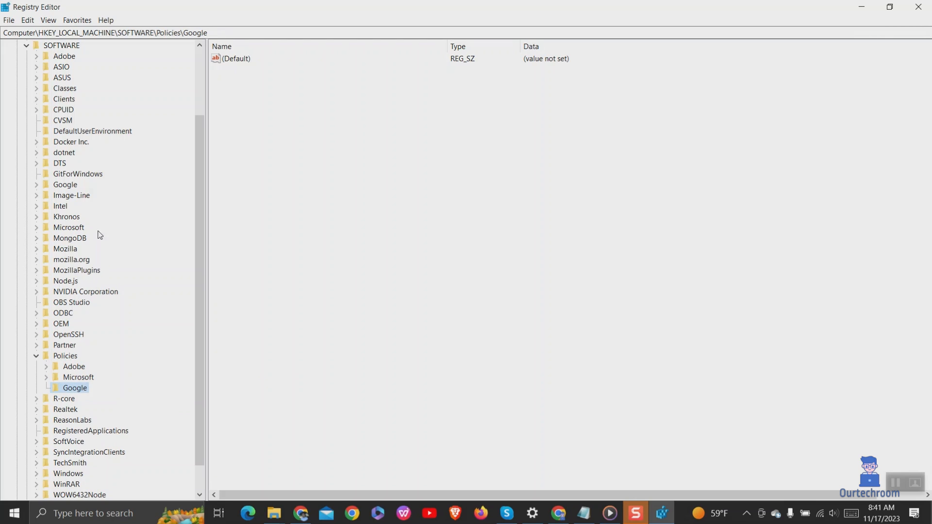
Create a new subkey under Policies\Google to become the Chrome key.
right_click(75, 387)
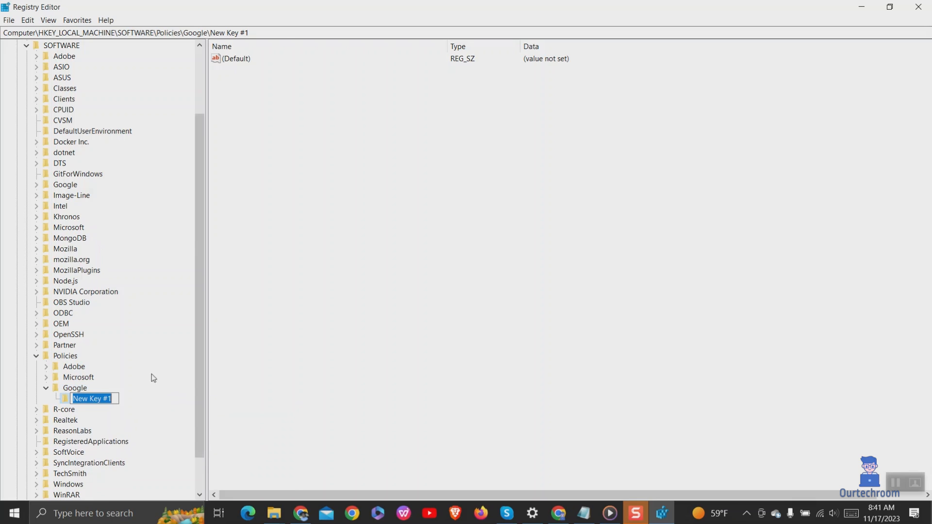
mouse_move(105, 362)
type("Chrome")
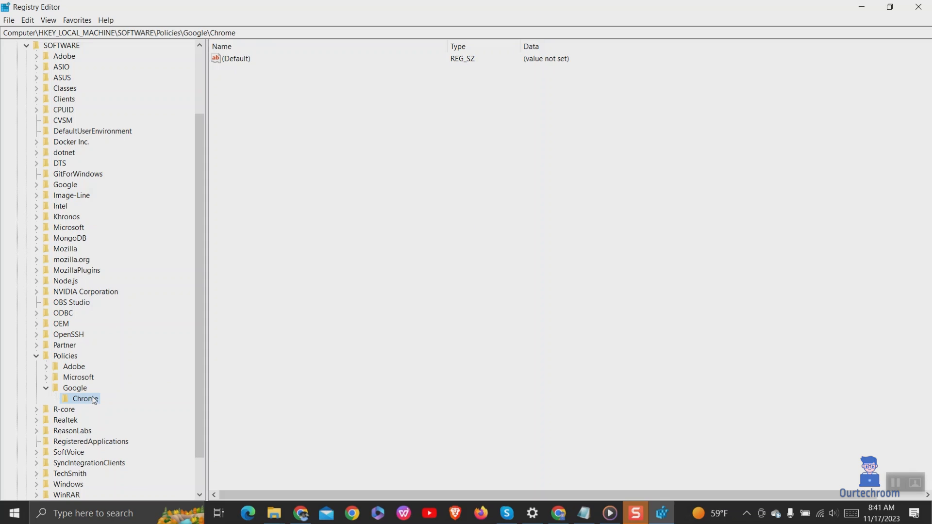
Add a DWORD (32-bit) value named IncognitoModeAvailability under Policies\Google\Chrome.
right_click(86, 397)
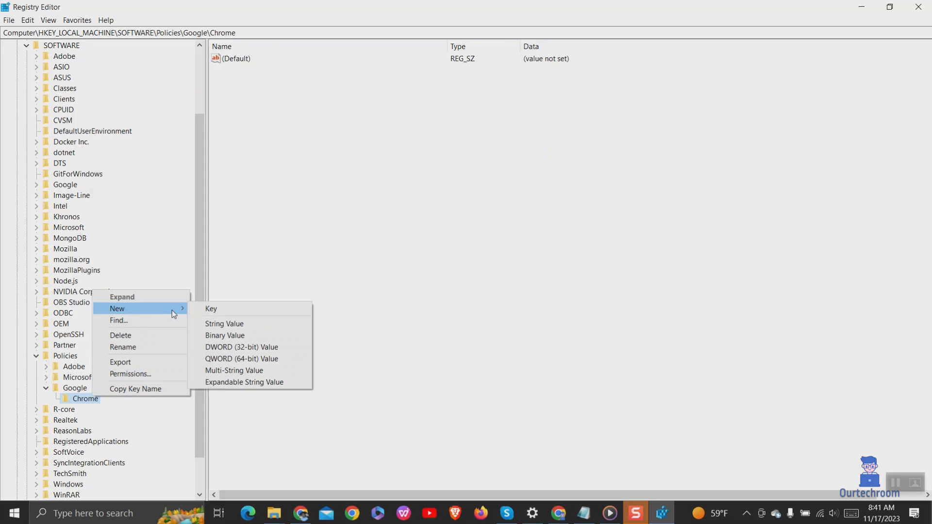
left_click(241, 347)
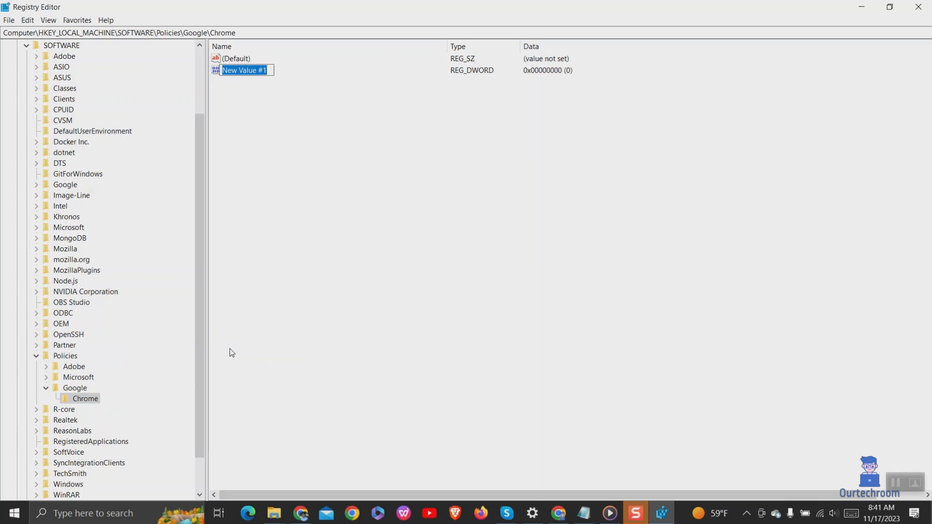
type("IncognitoModeAvai")
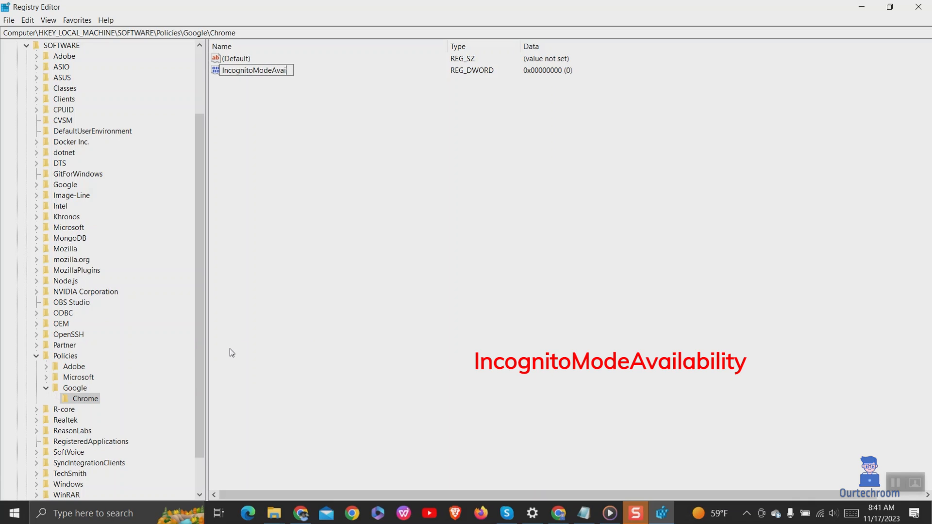
type("lability")
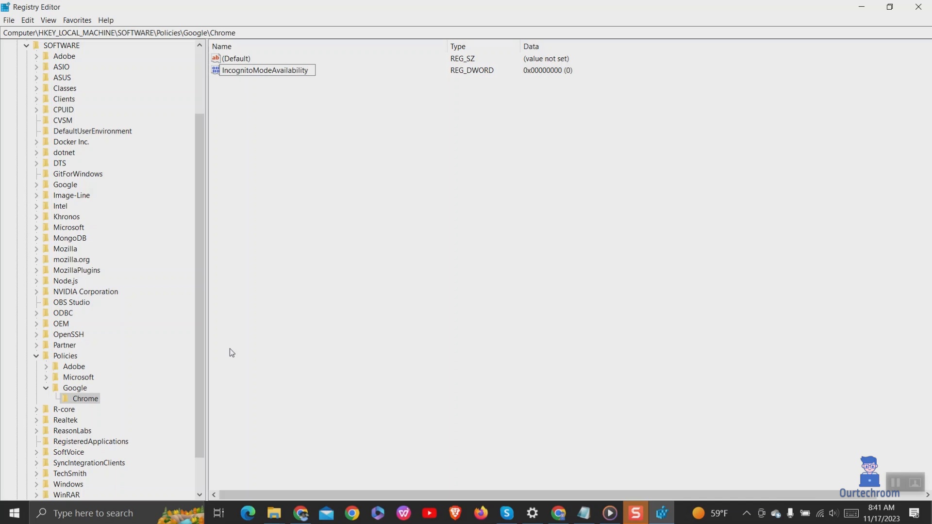
left_click(265, 69)
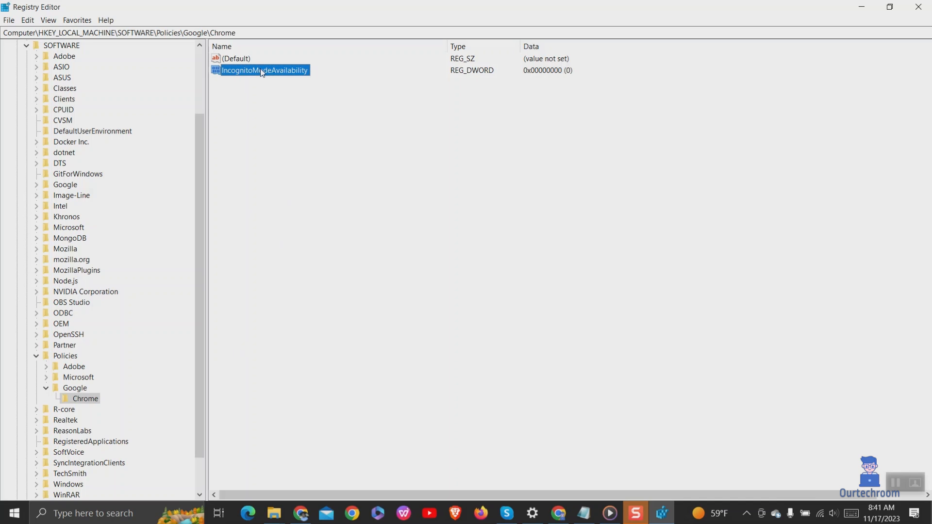
Set IncognitoModeAvailability's value data to 1 and confirm.
double_click(264, 69)
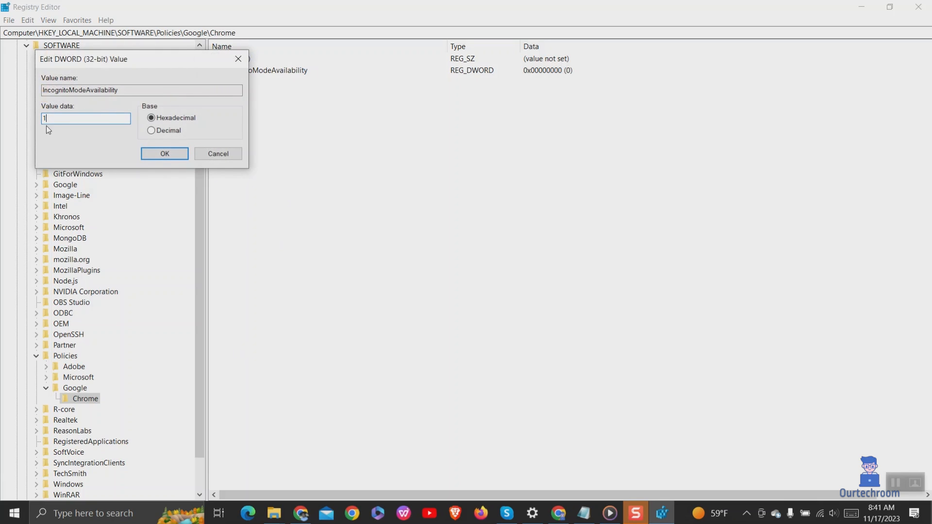
left_click(165, 154)
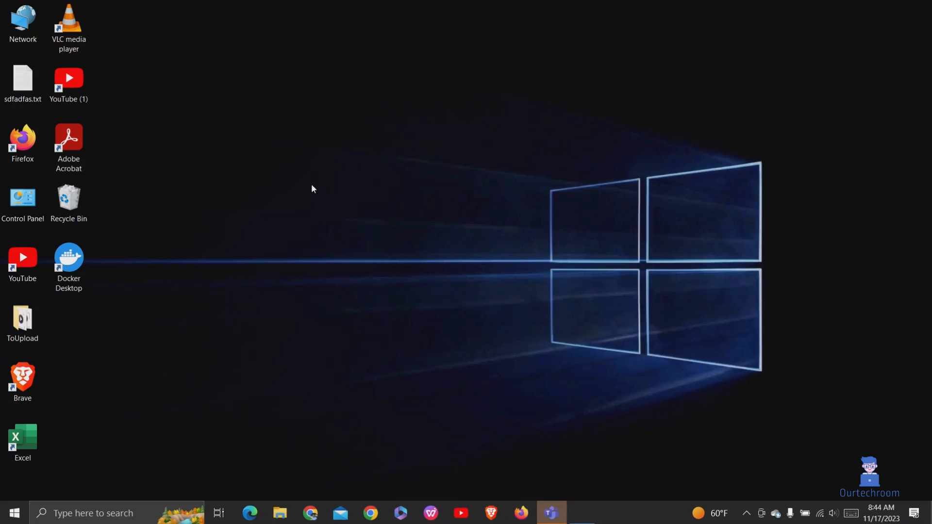
Relaunch Chrome and confirm New Incognito window is greyed out in the menu.
left_click(310, 512)
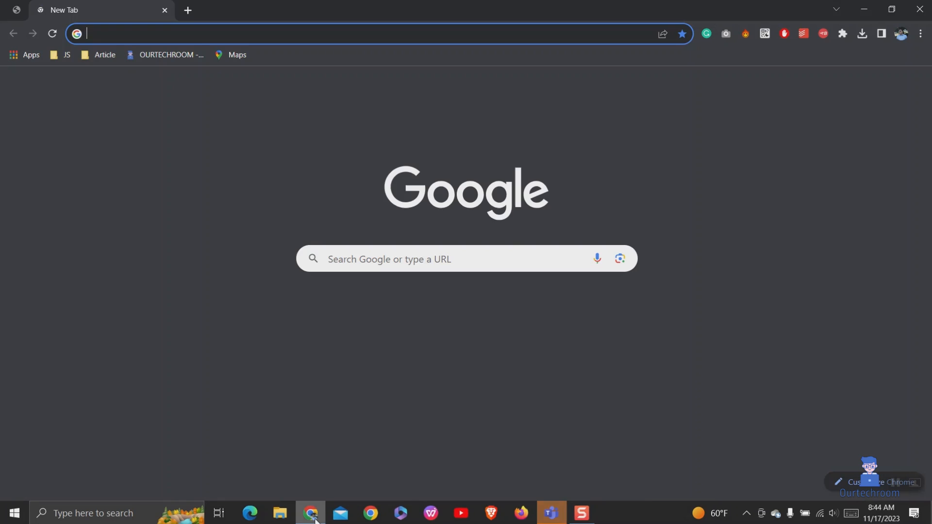
left_click(921, 33)
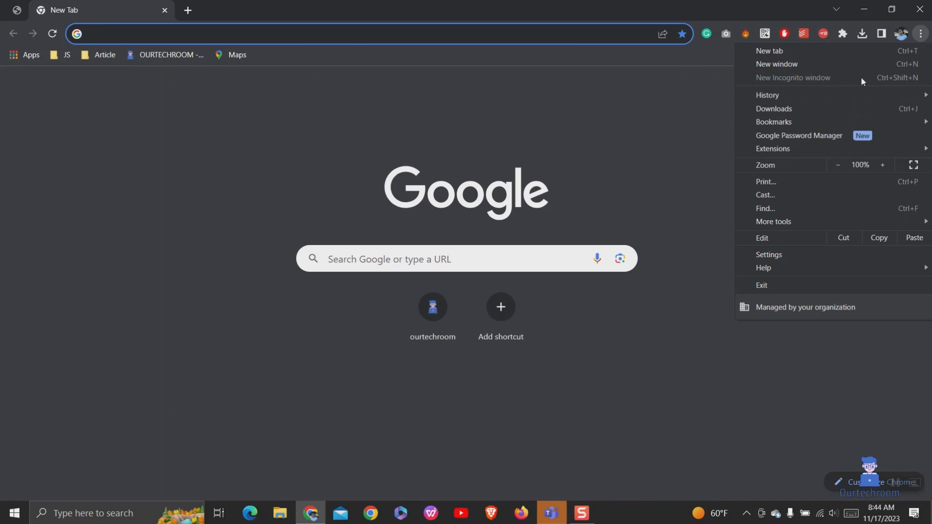
left_click(657, 127)
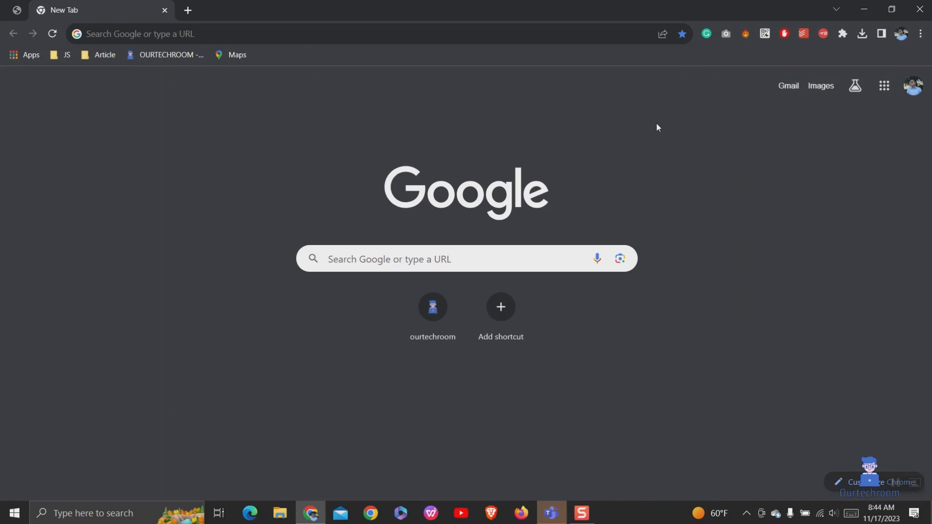
mouse_move(663, 131)
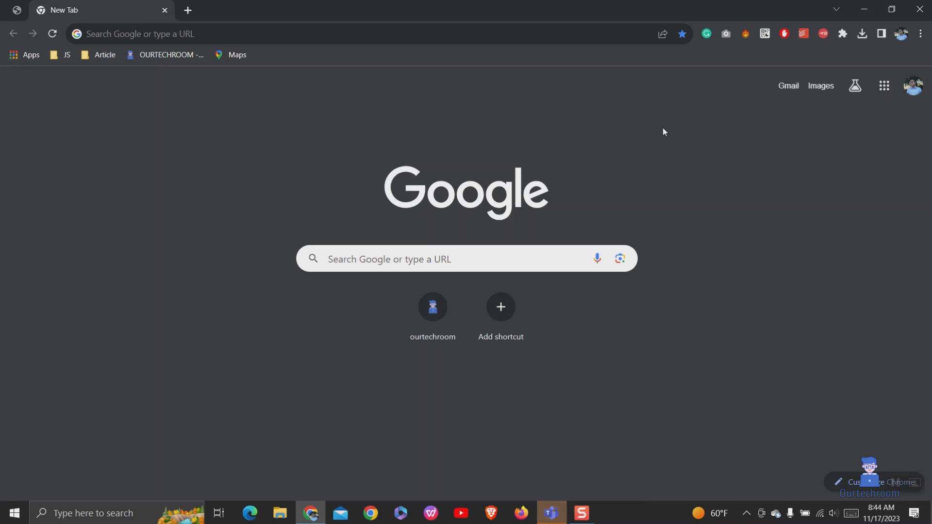
mouse_move(870, 393)
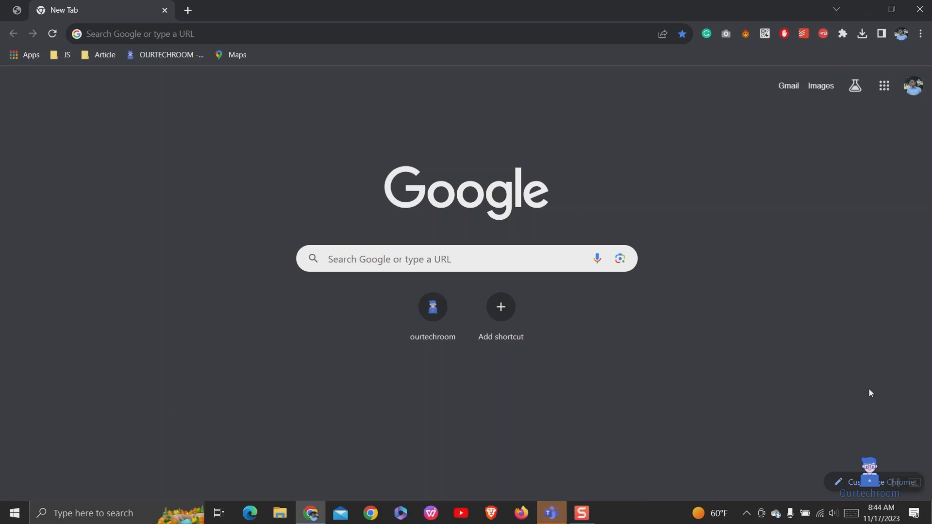